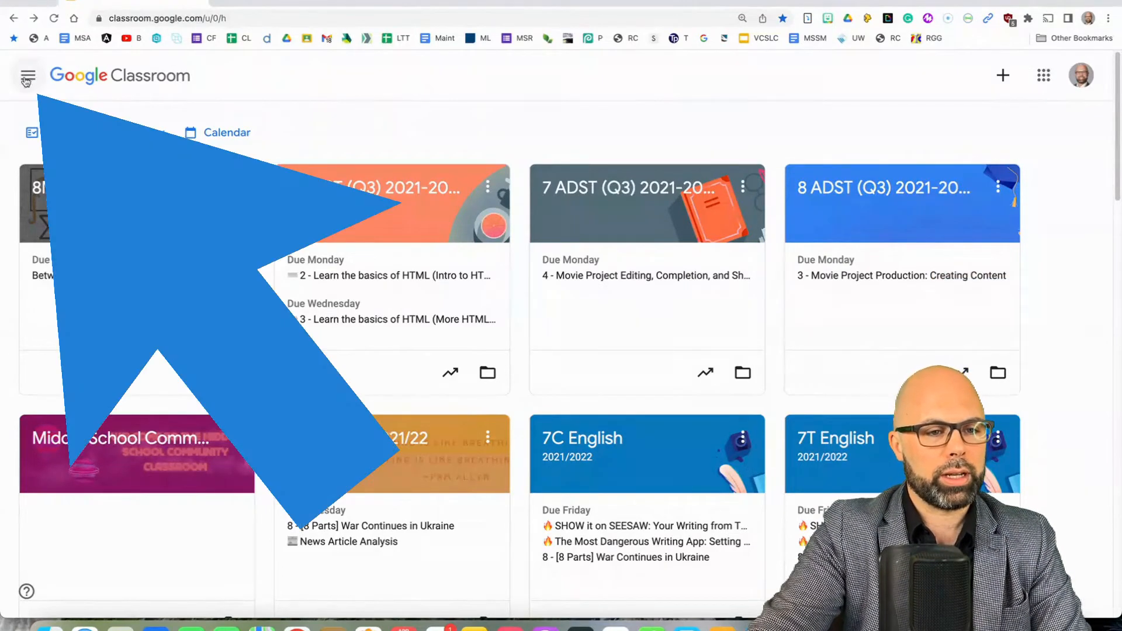
- Go from the class overview through the sidebar menu to the account Settings page
click(28, 76)
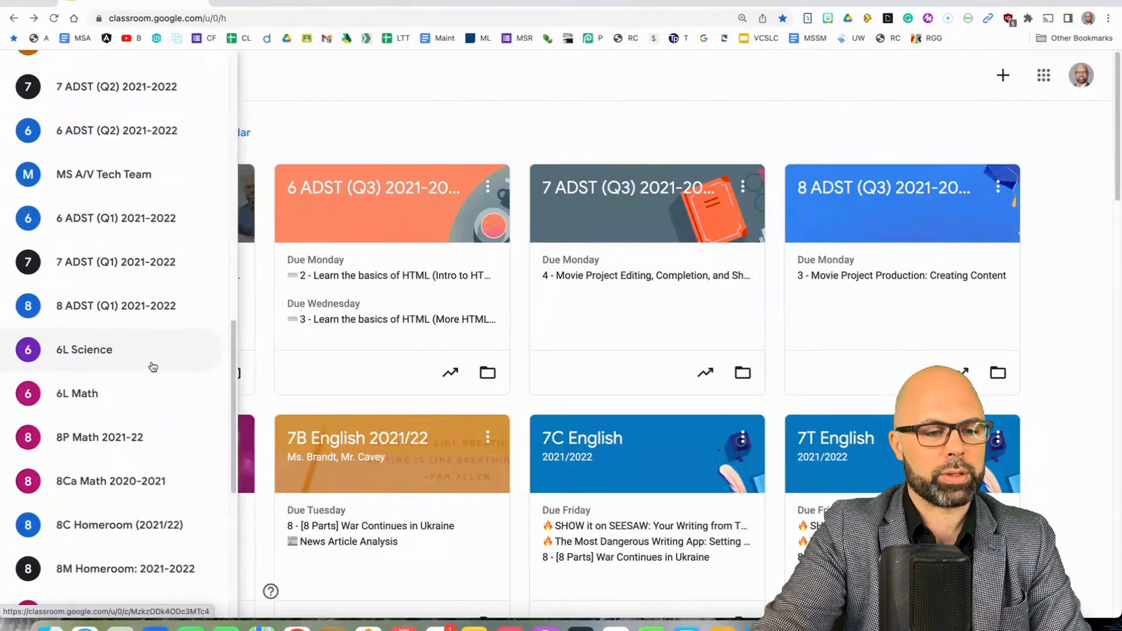
scroll(down, 3)
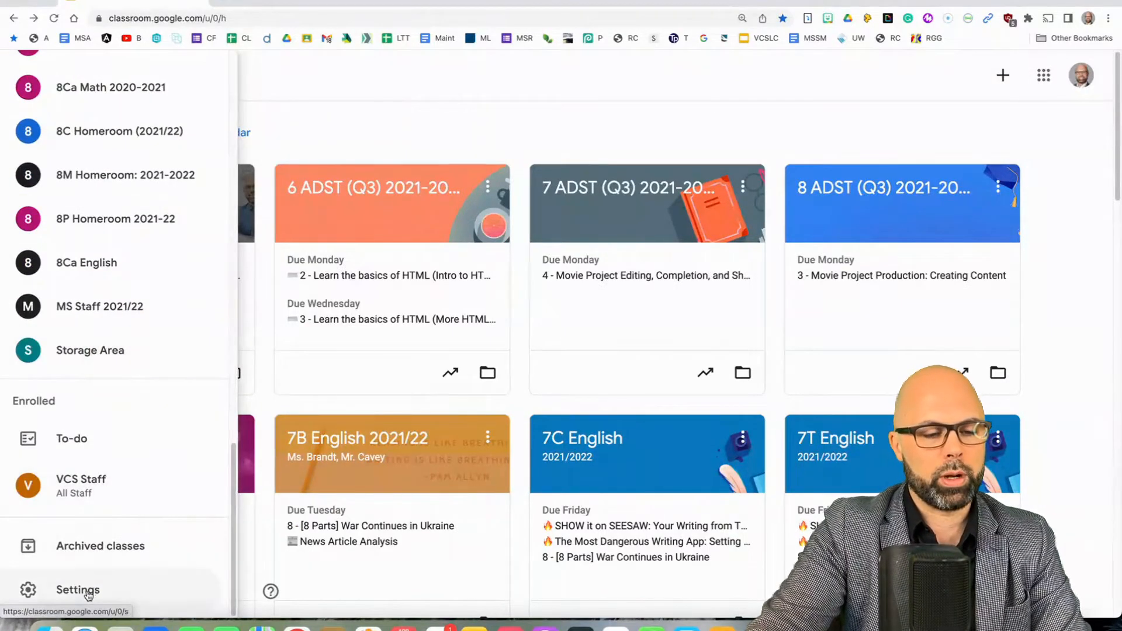
click(77, 590)
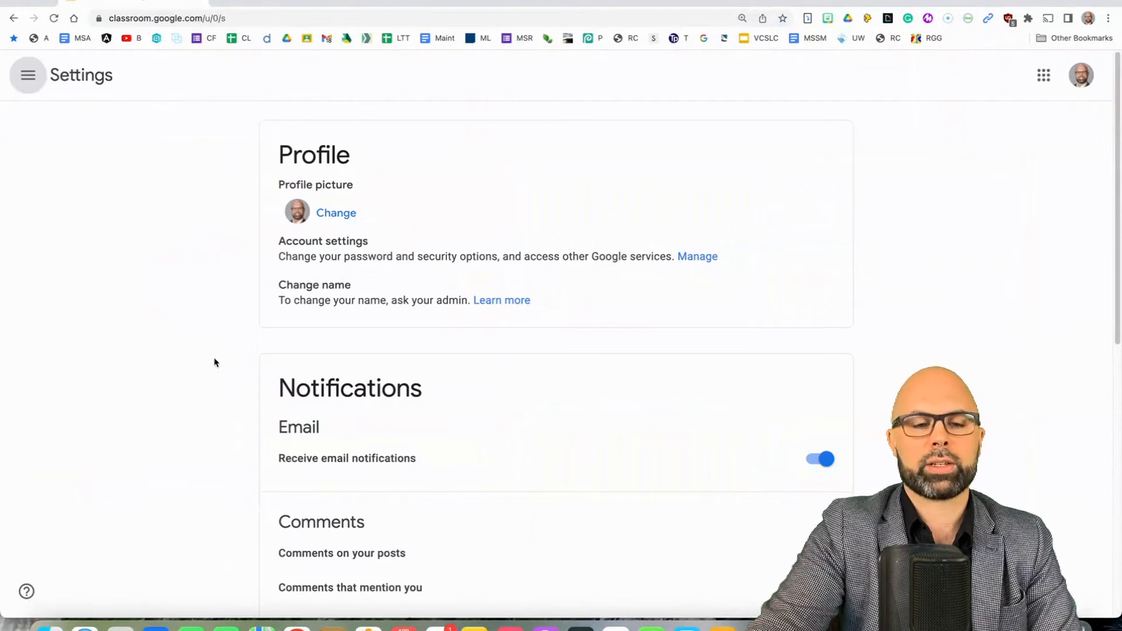
scroll(down, 3)
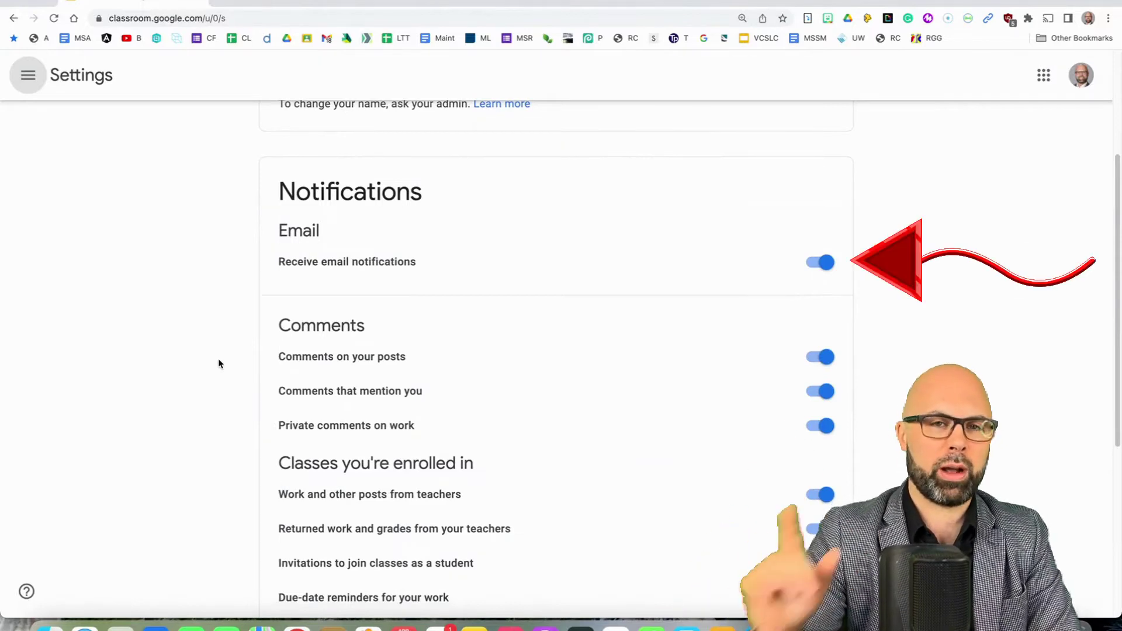
mouse_move(229, 368)
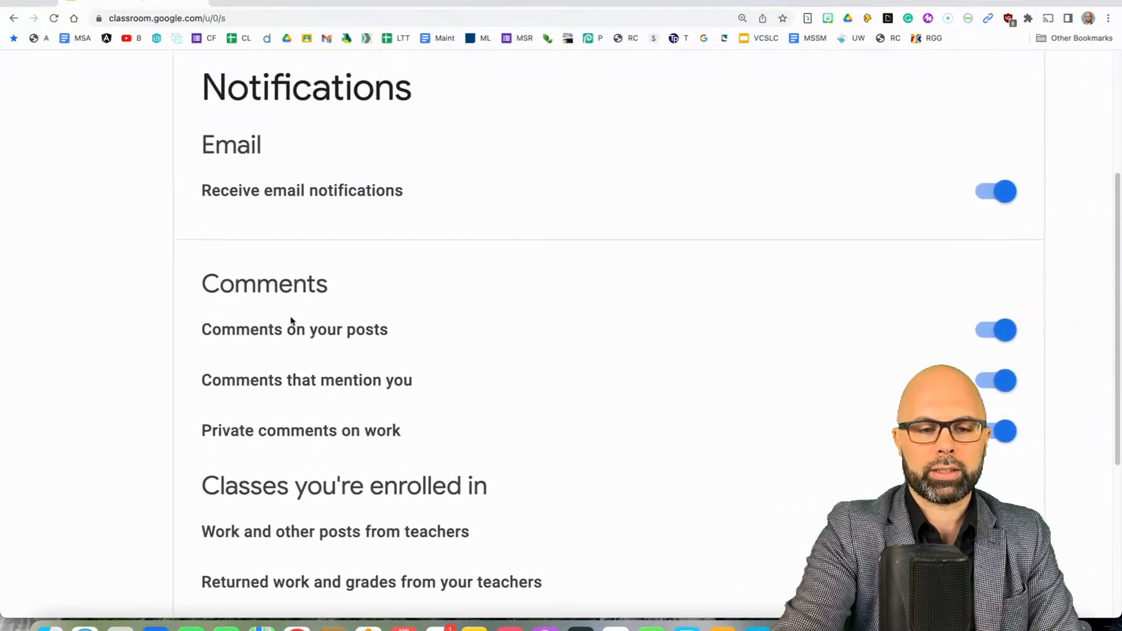
mouse_move(466, 393)
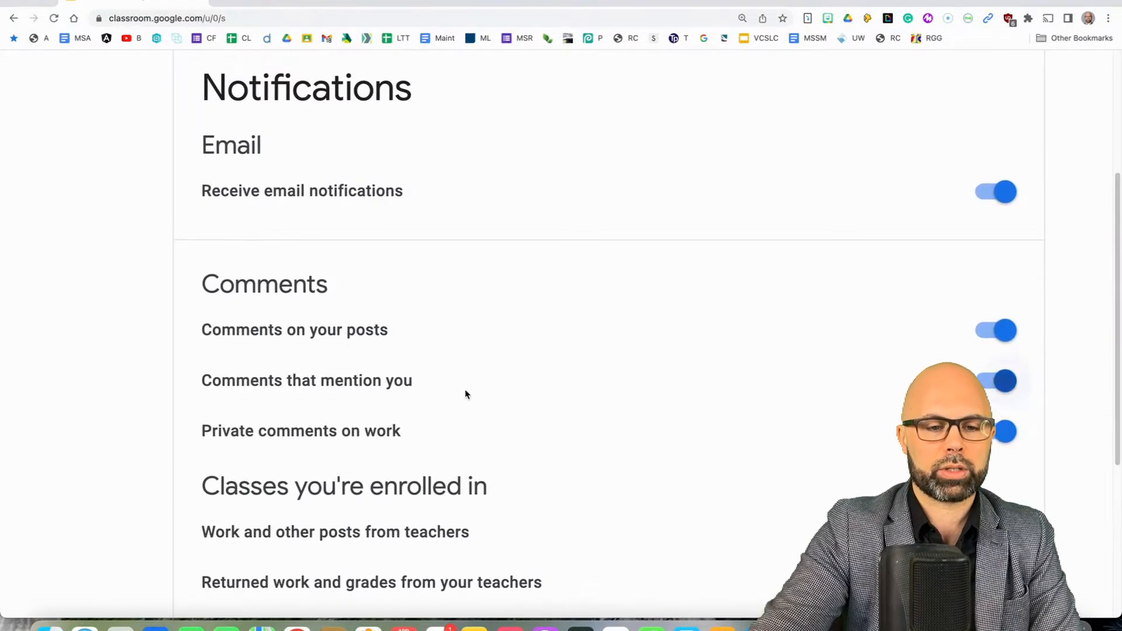
mouse_move(1034, 431)
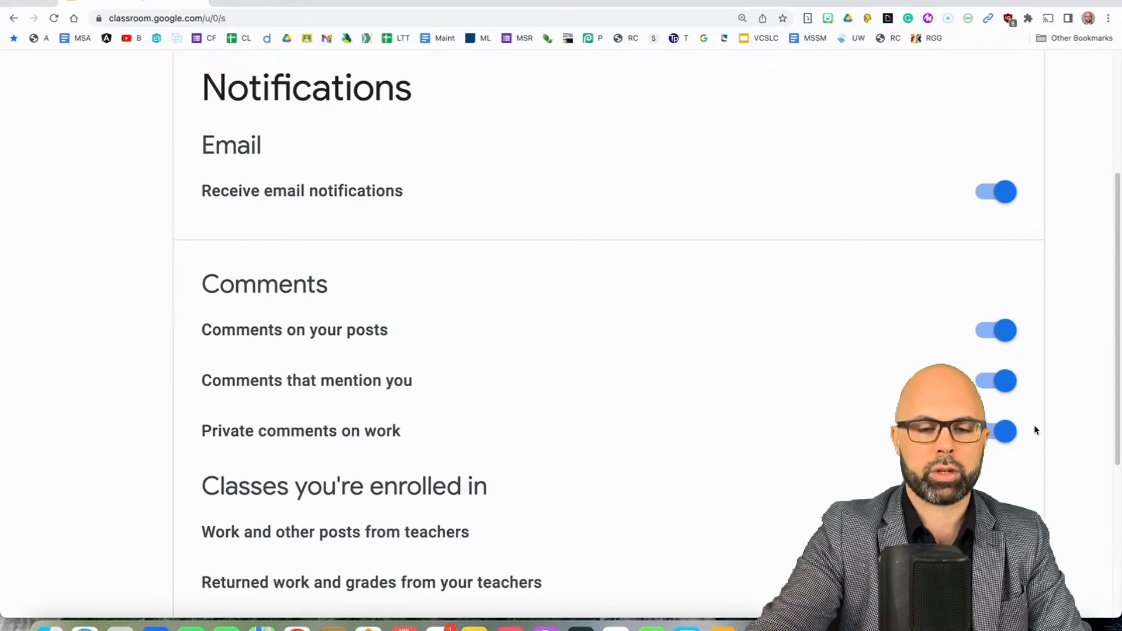
mouse_move(785, 403)
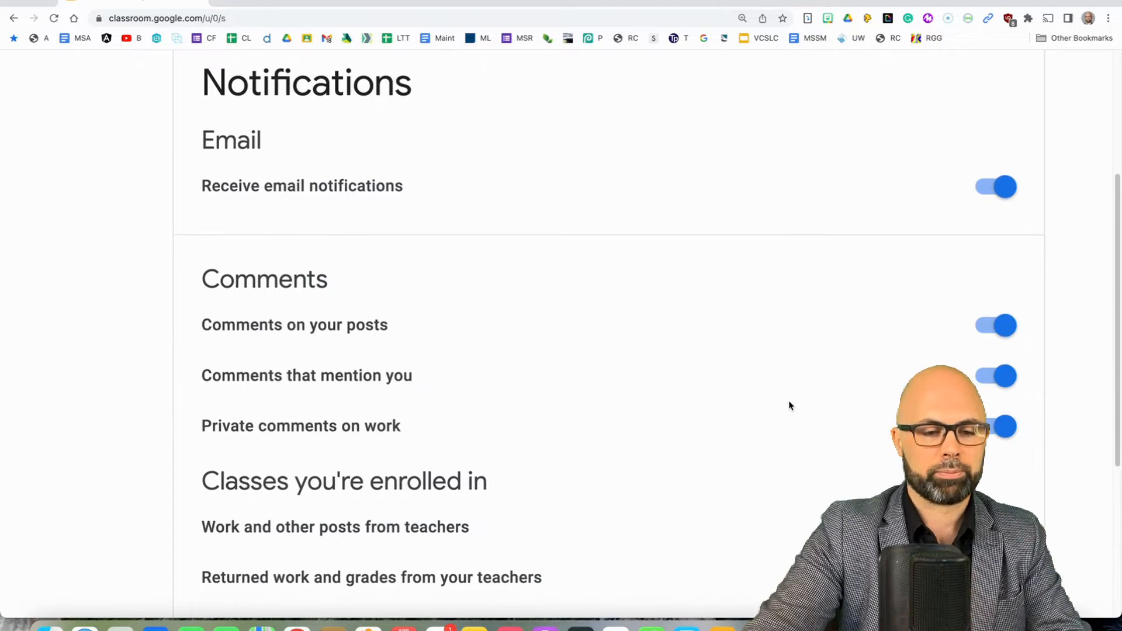
- Scroll to 'Classes you teach' with 'Late submissions of student work' switched off
scroll(down, 3)
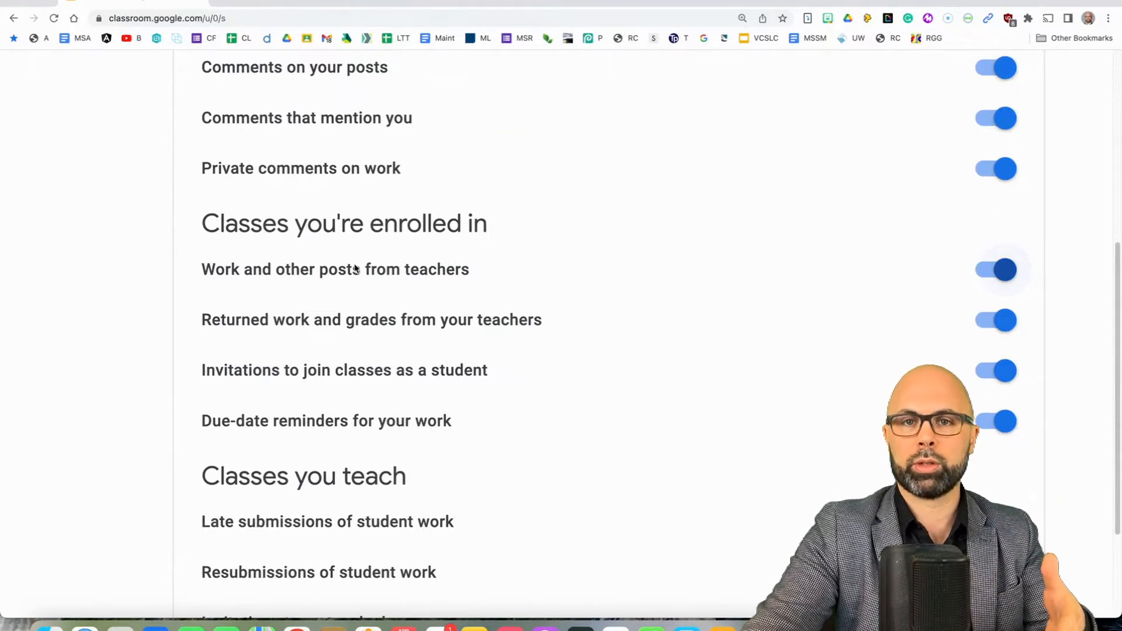
scroll(down, 3)
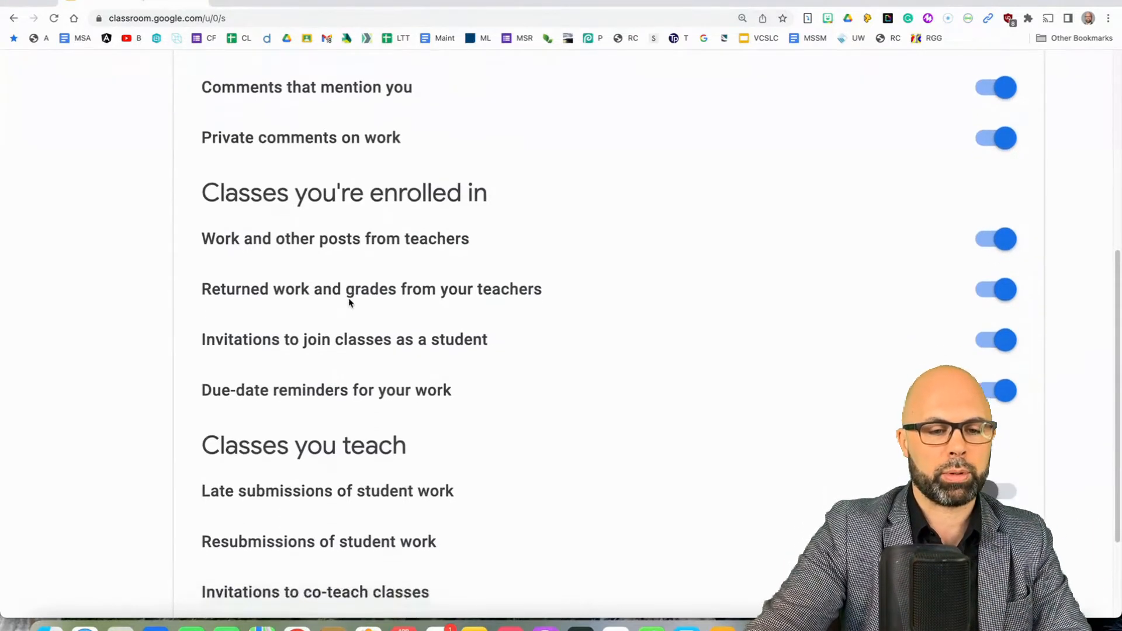
scroll(down, 3)
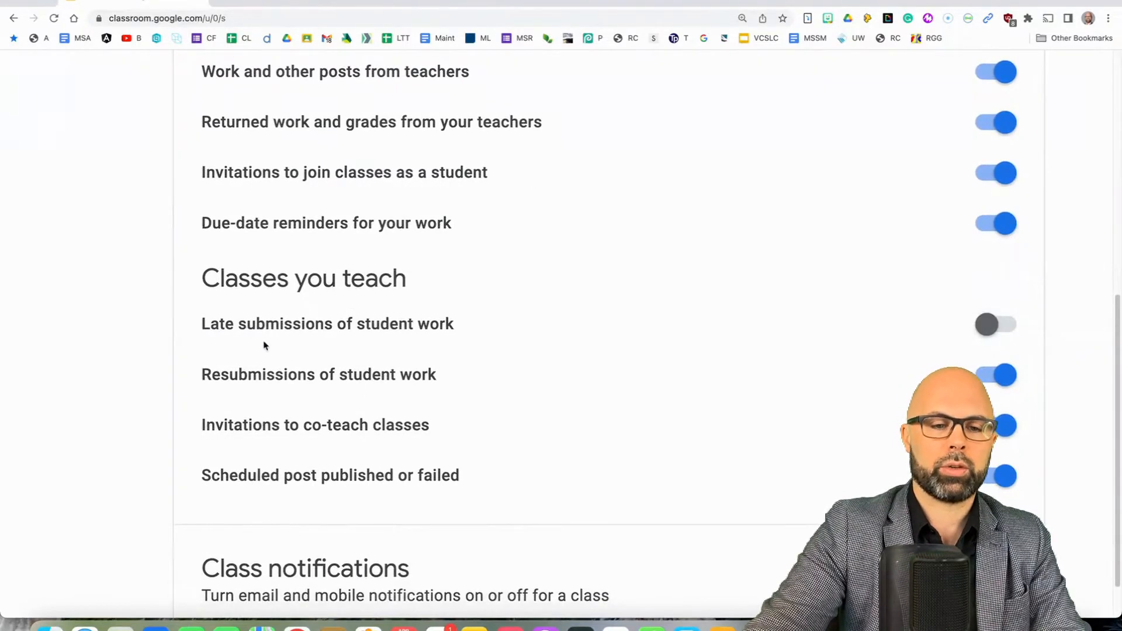
mouse_move(1042, 339)
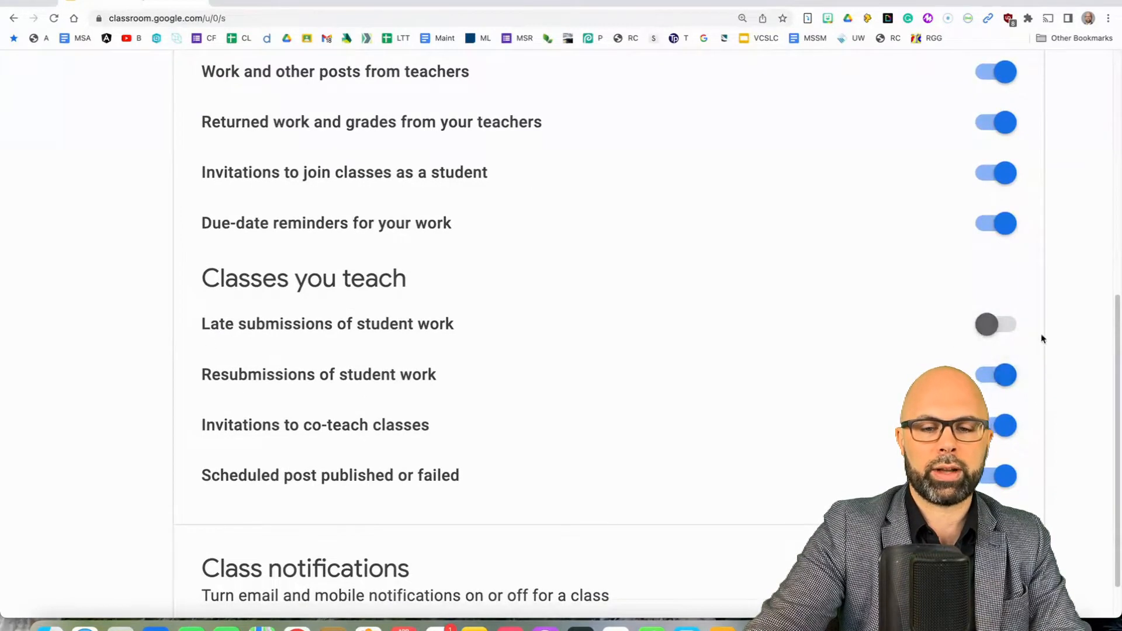
mouse_move(212, 399)
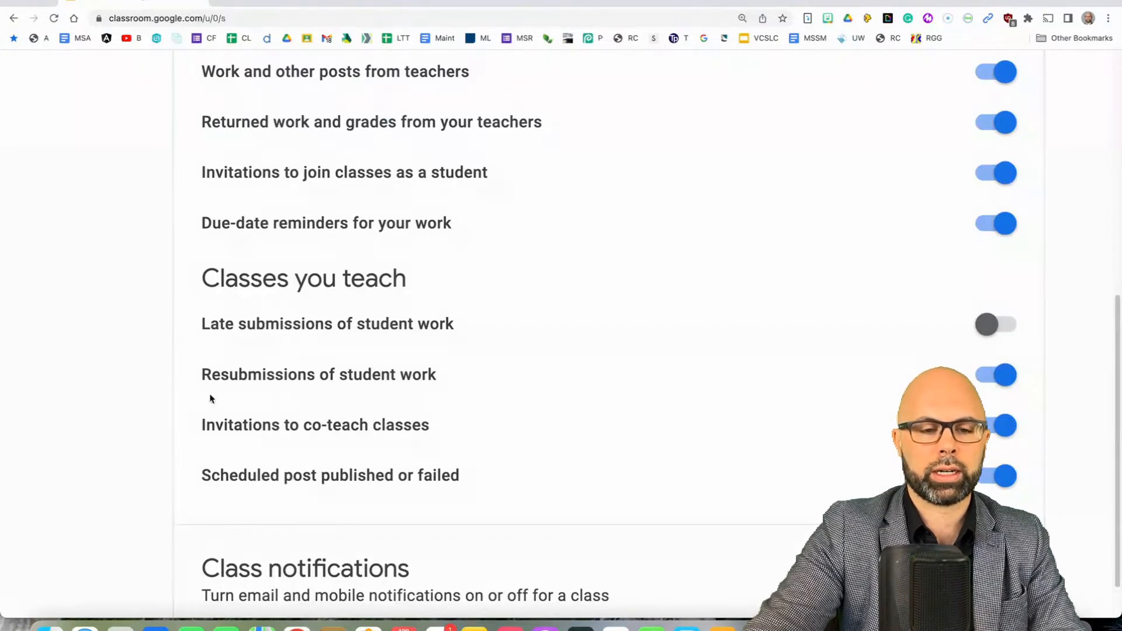
mouse_move(669, 382)
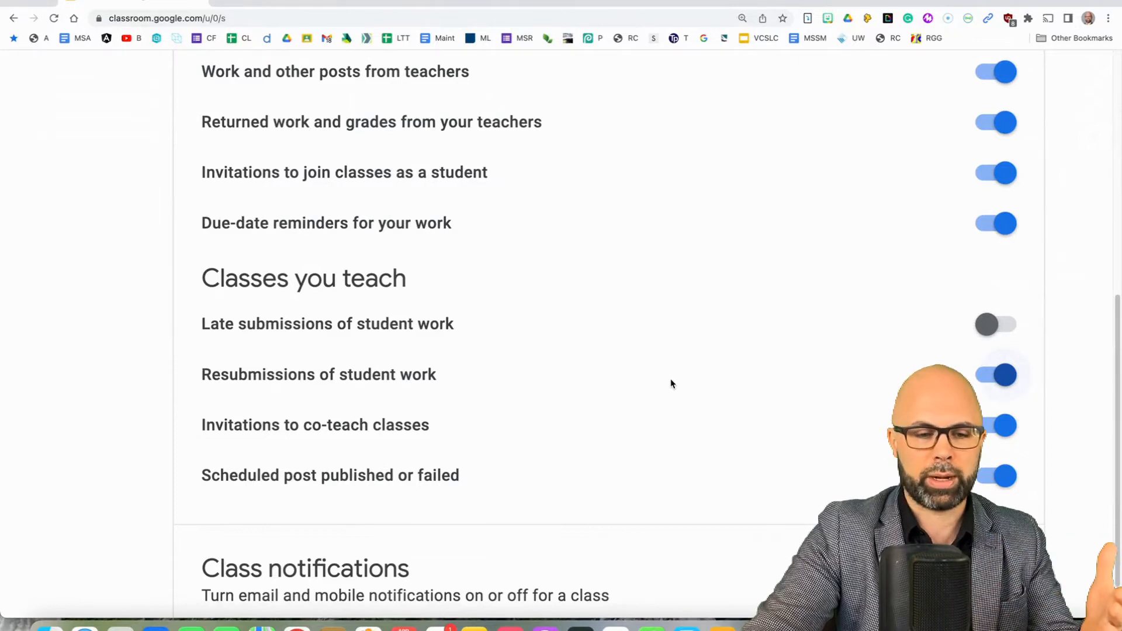
mouse_move(683, 394)
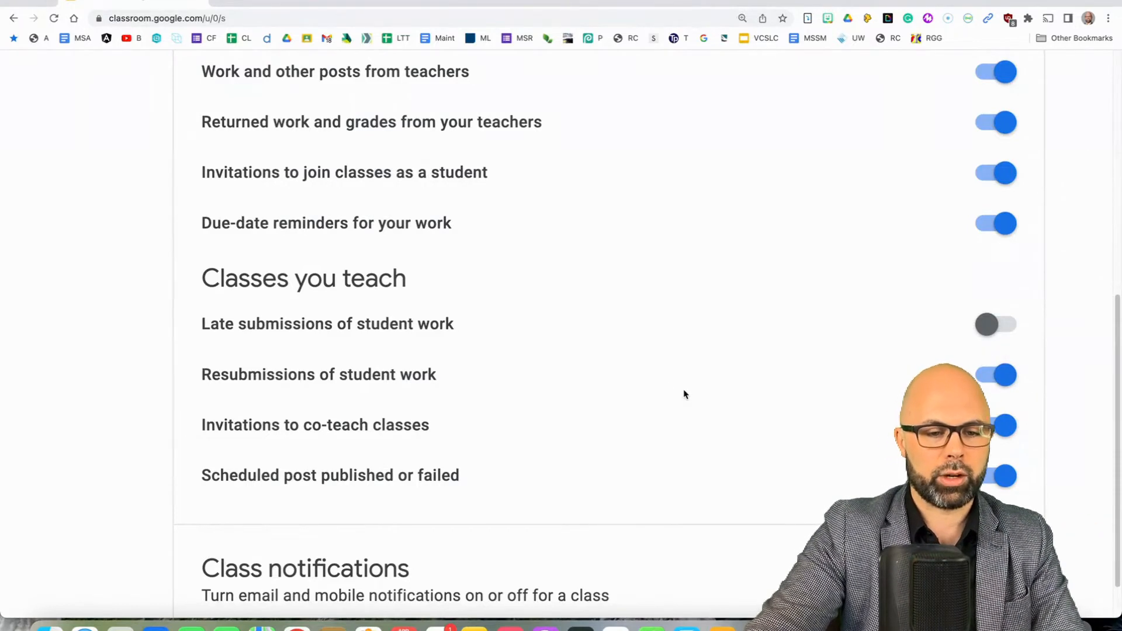
scroll(down, 3)
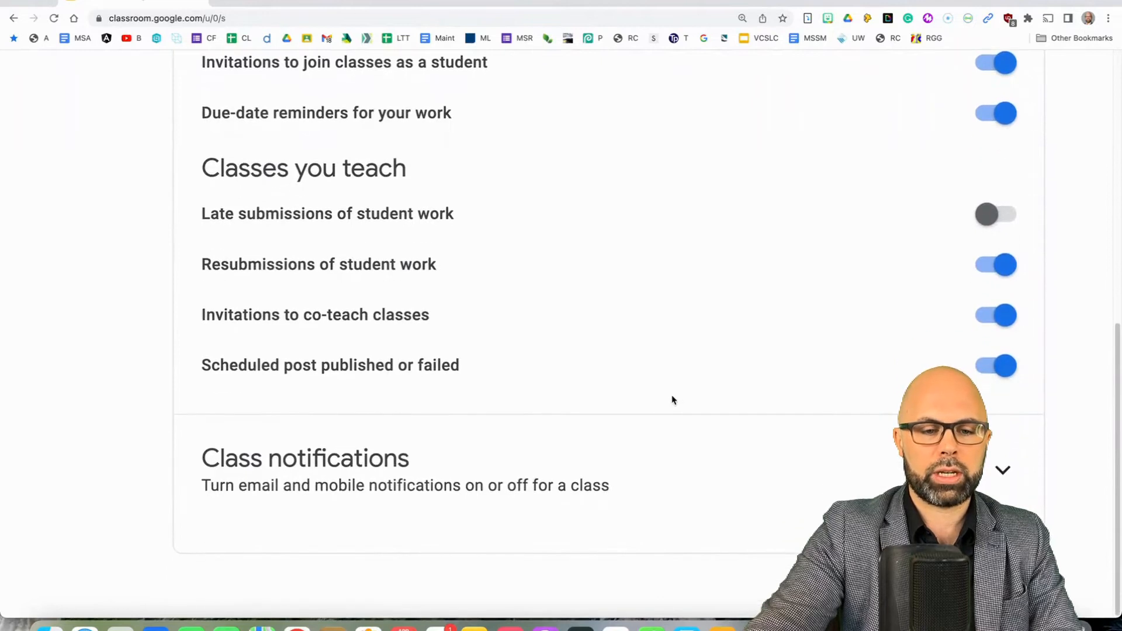
mouse_move(449, 434)
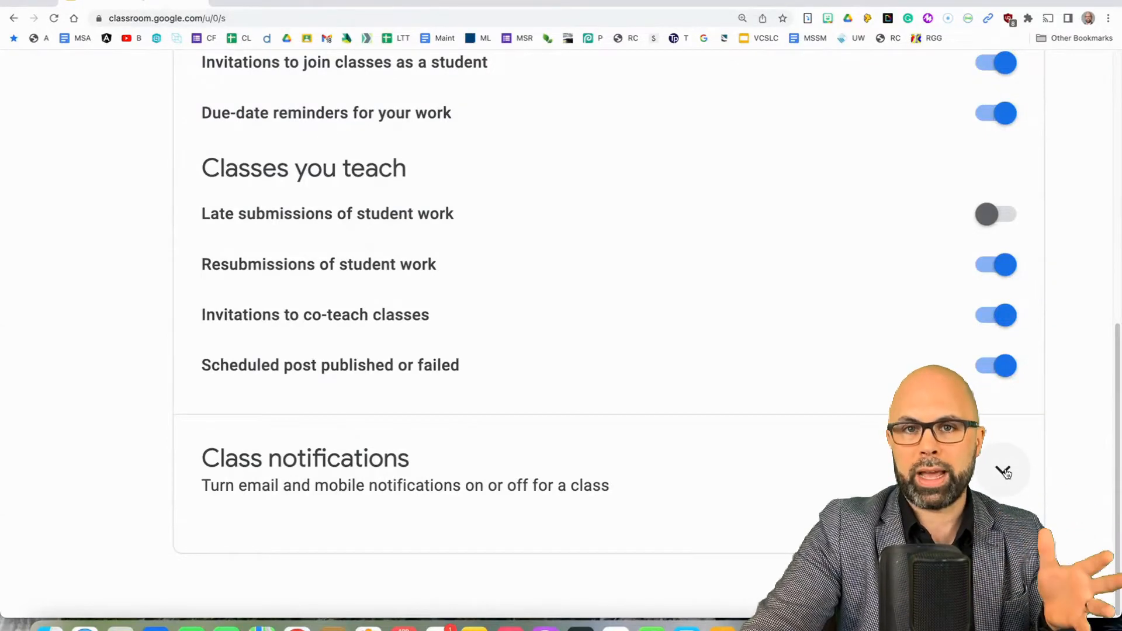
- Expand Class notifications and scroll the class list, confirming every class stays switched on
click(1002, 471)
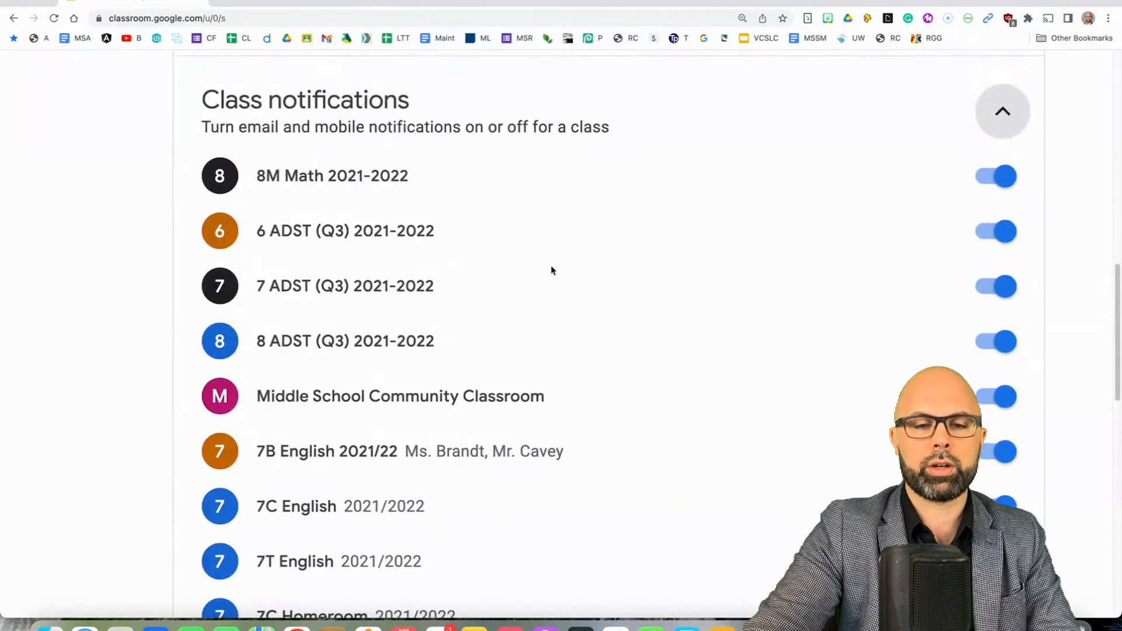
mouse_move(579, 240)
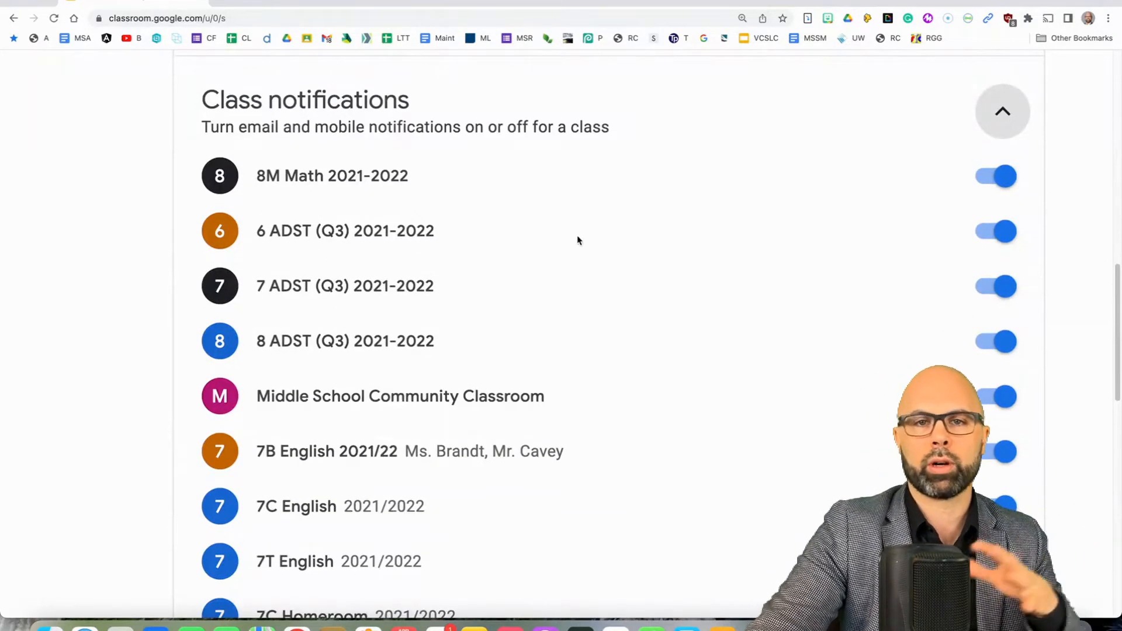
scroll(down, 3)
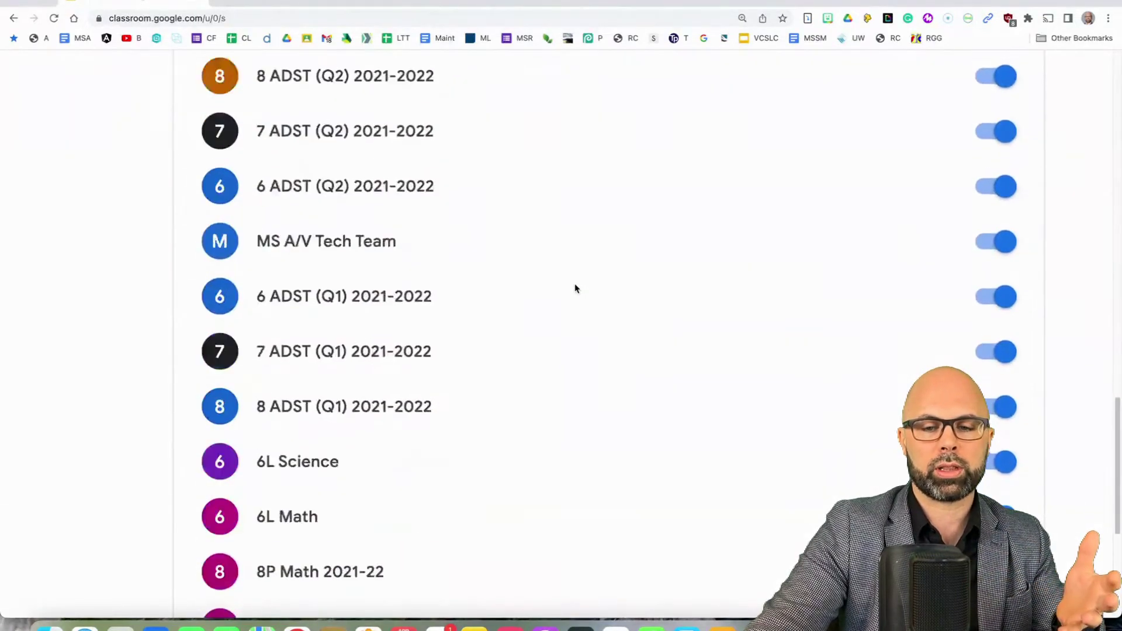
scroll(down, 3)
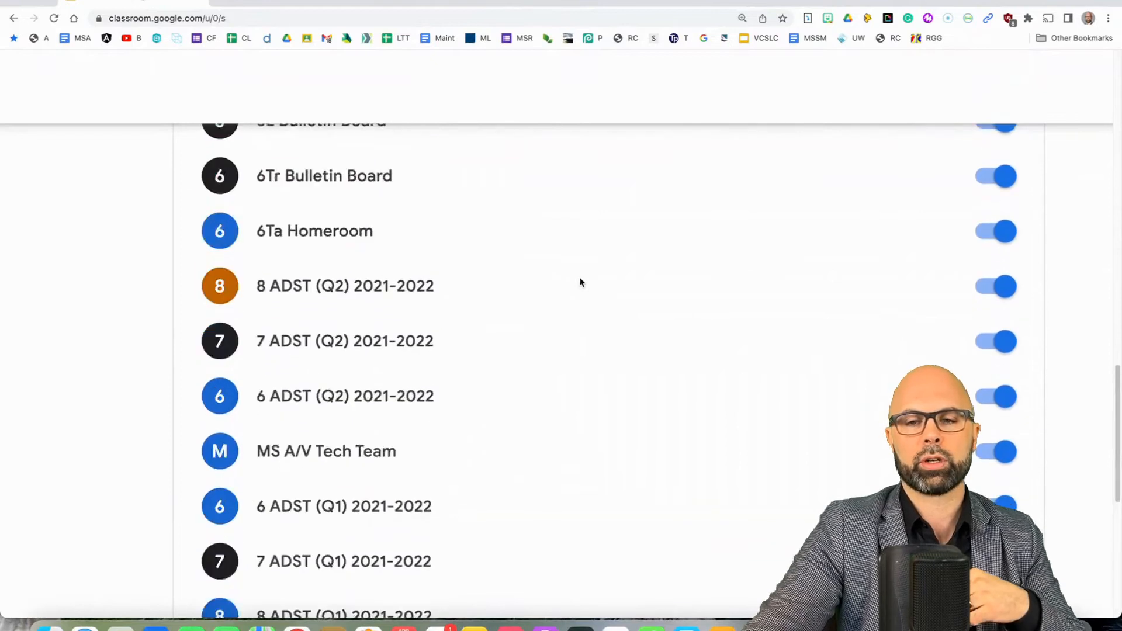
scroll(up, 3)
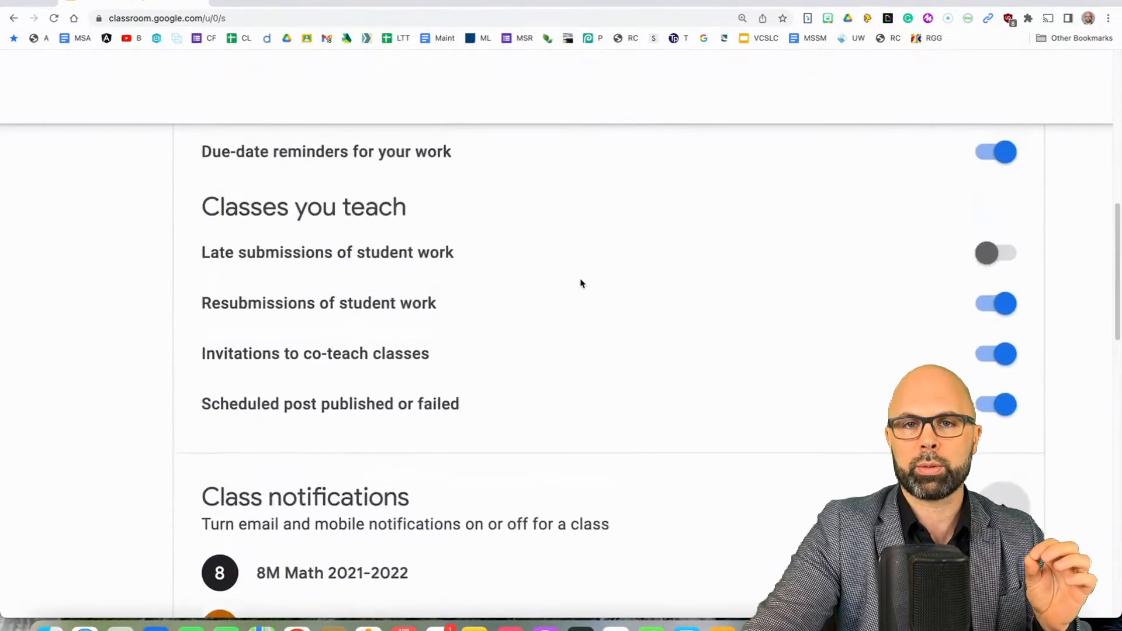
scroll(up, 3)
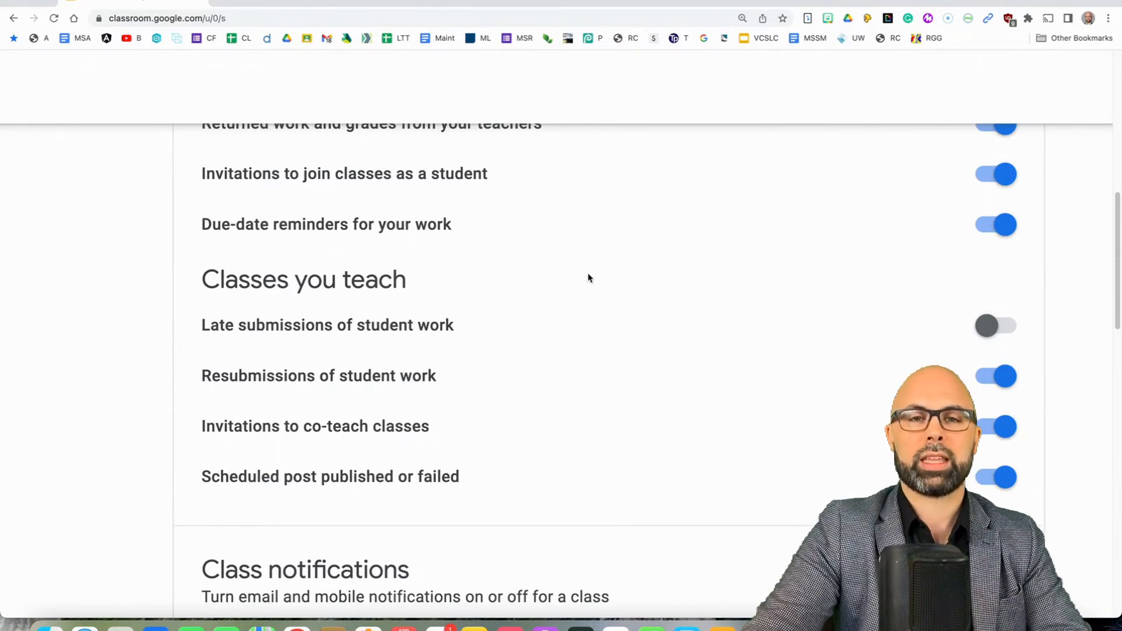
scroll(up, 3)
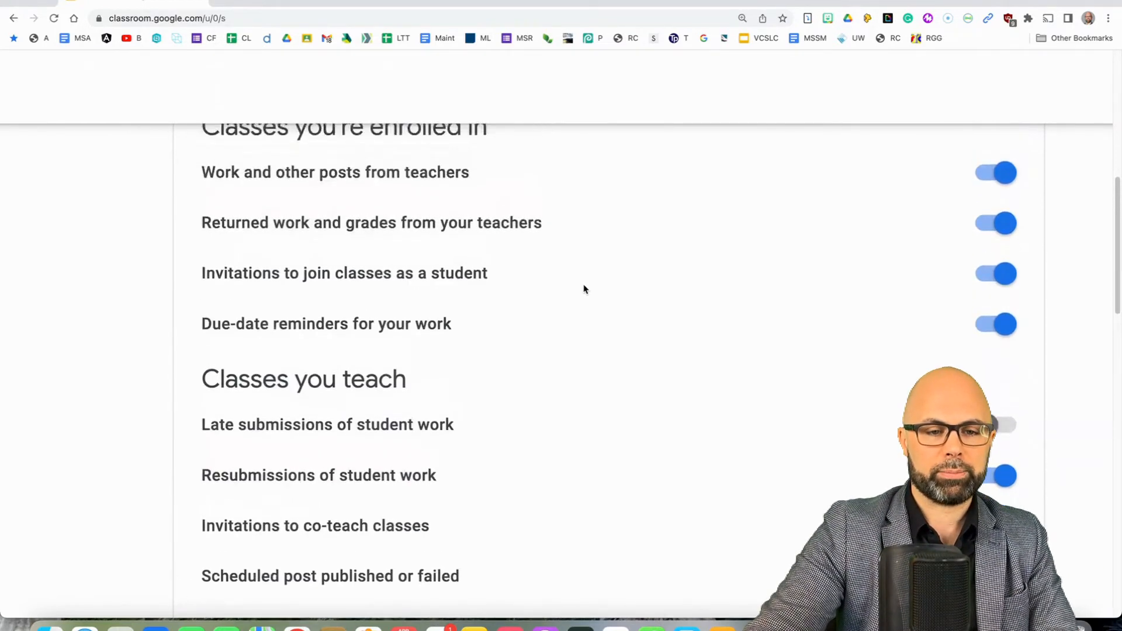
scroll(up, 3)
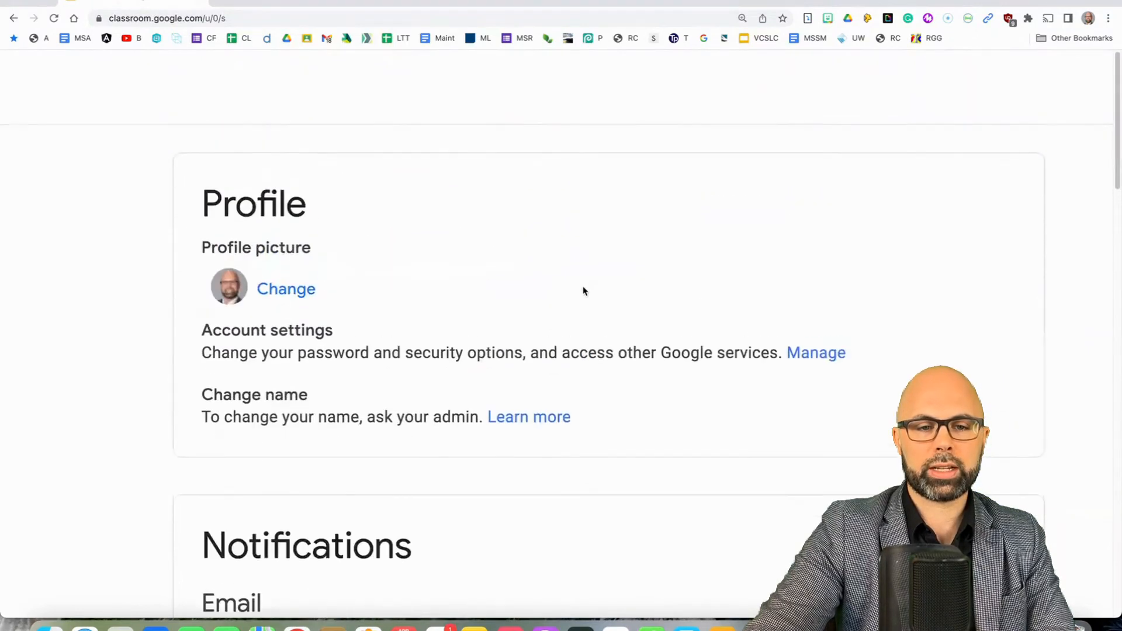
mouse_move(41, 119)
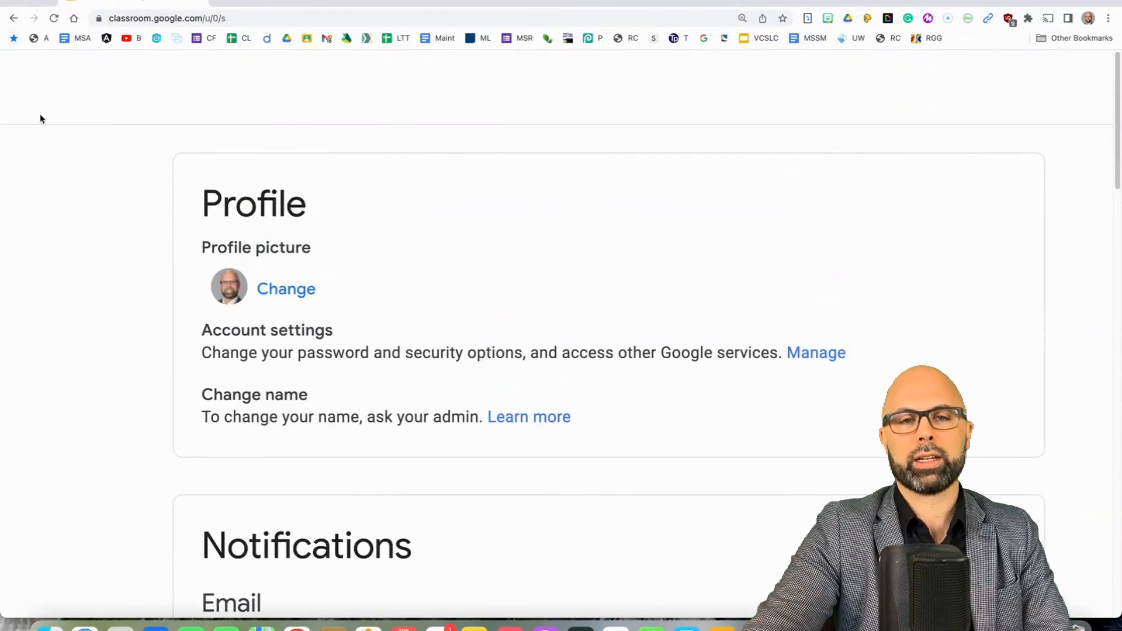